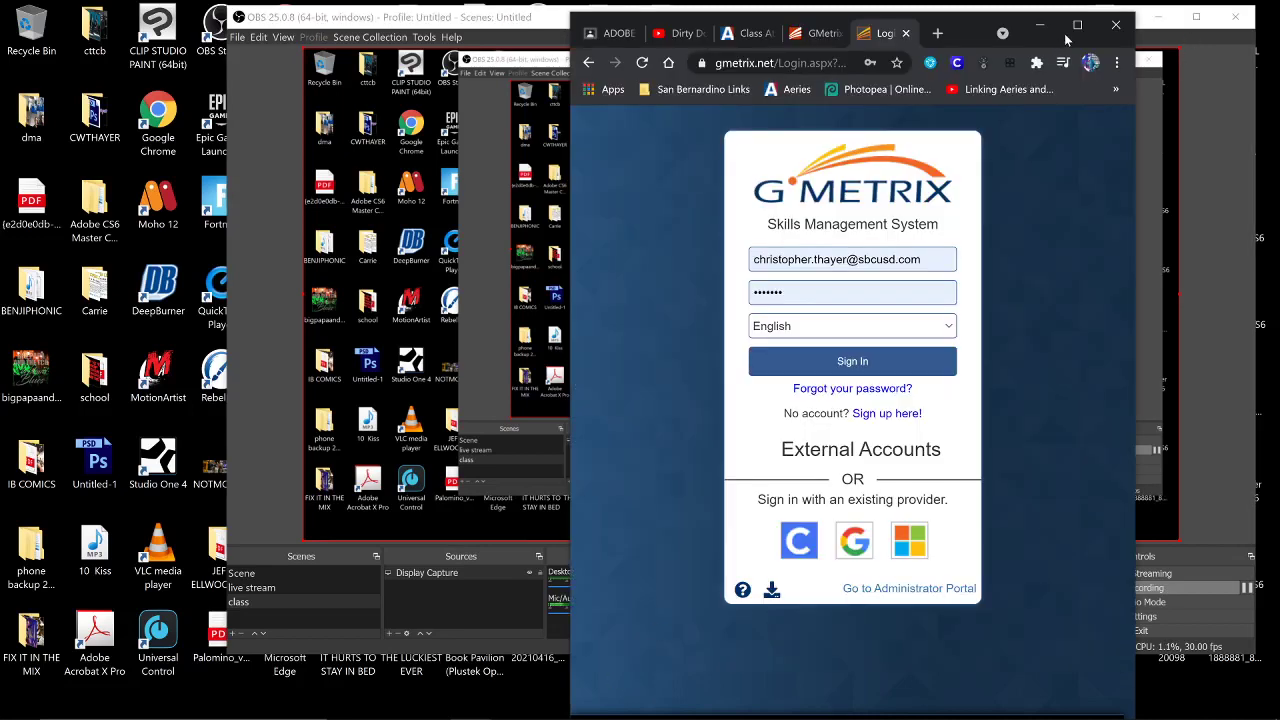
# Step: Maximize the browser window and sign in to the GMetrix account
pyautogui.click(1077, 24)
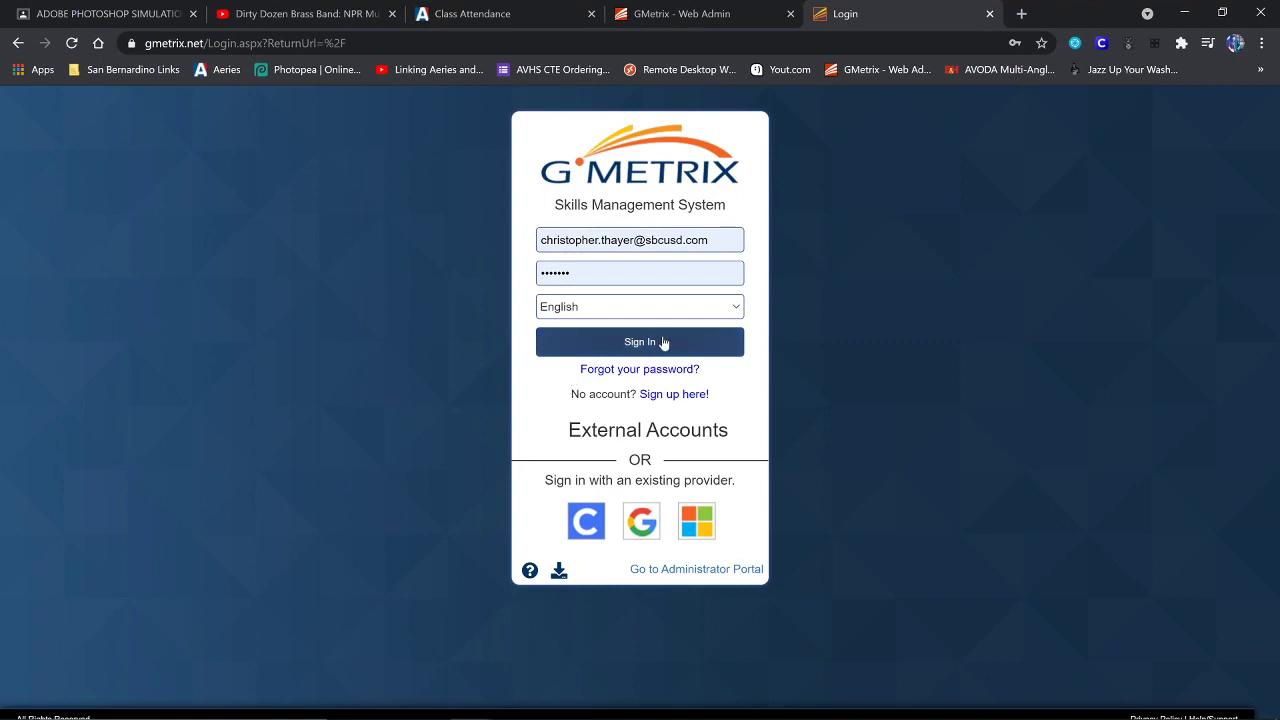
pyautogui.click(639, 342)
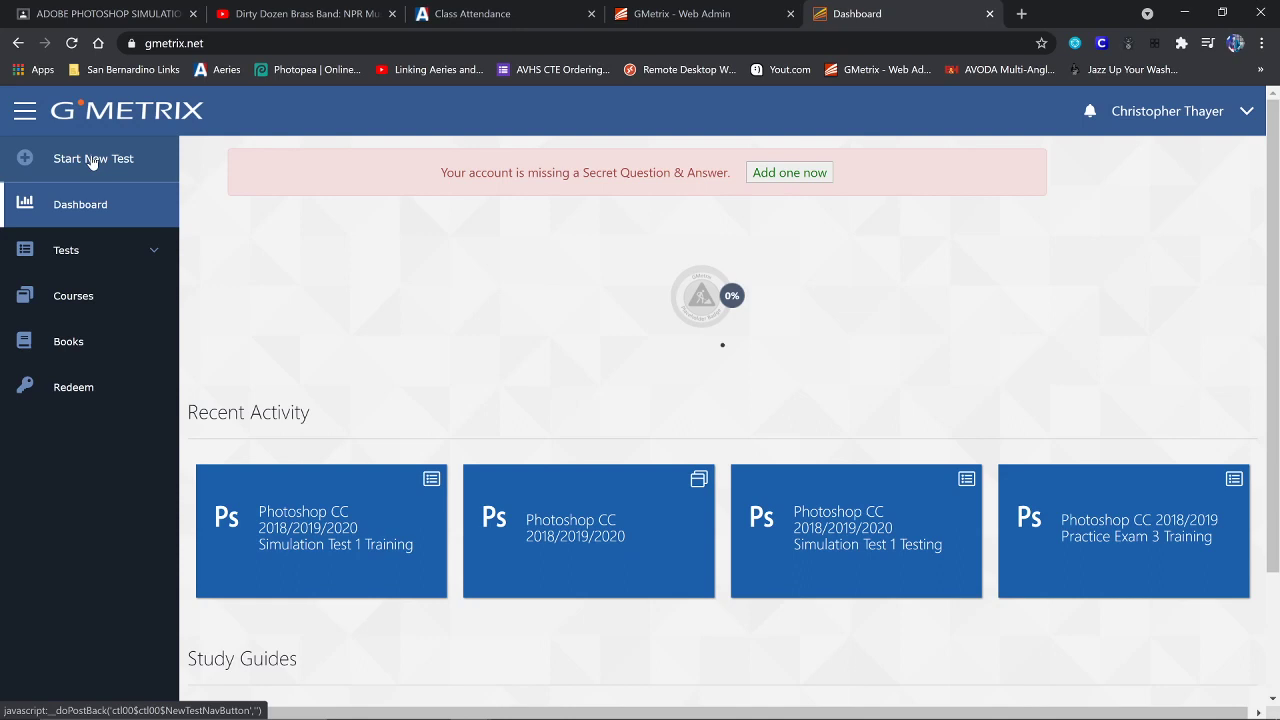
# Step: Start a new test and open the Adobe CC 2018/2019/2020 test tile
pyautogui.click(92, 158)
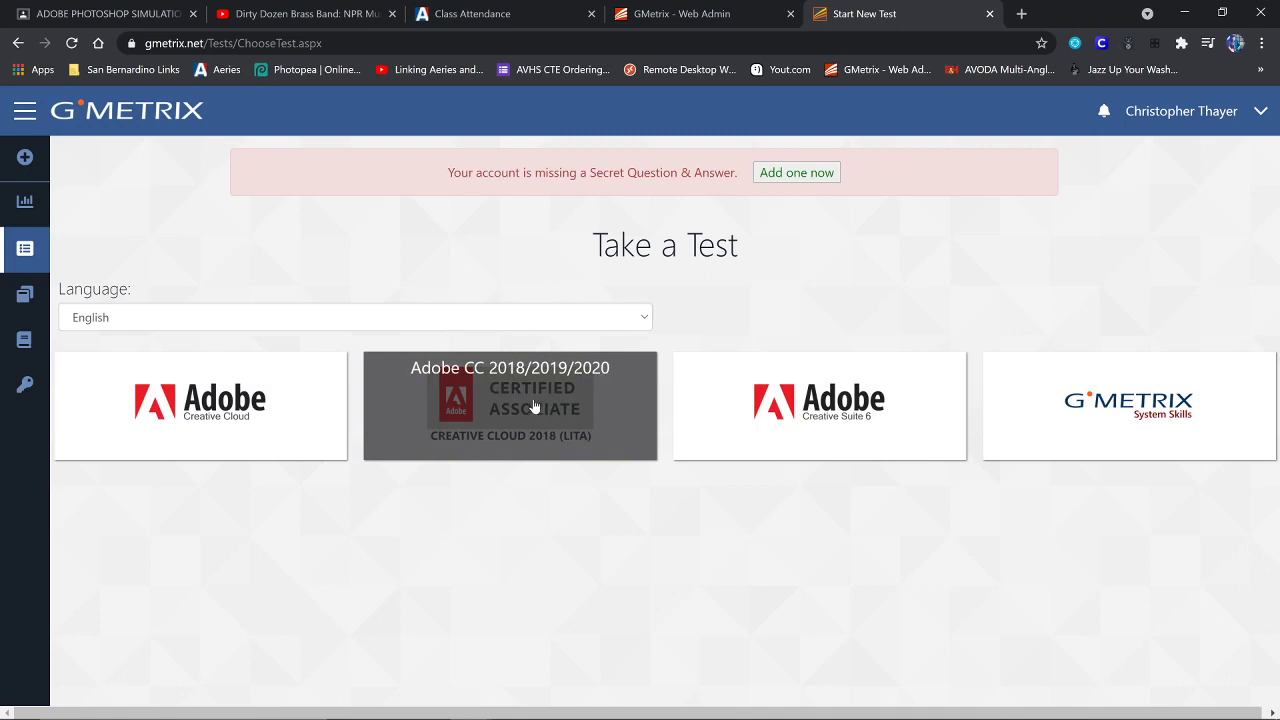
pyautogui.moveTo(500, 406)
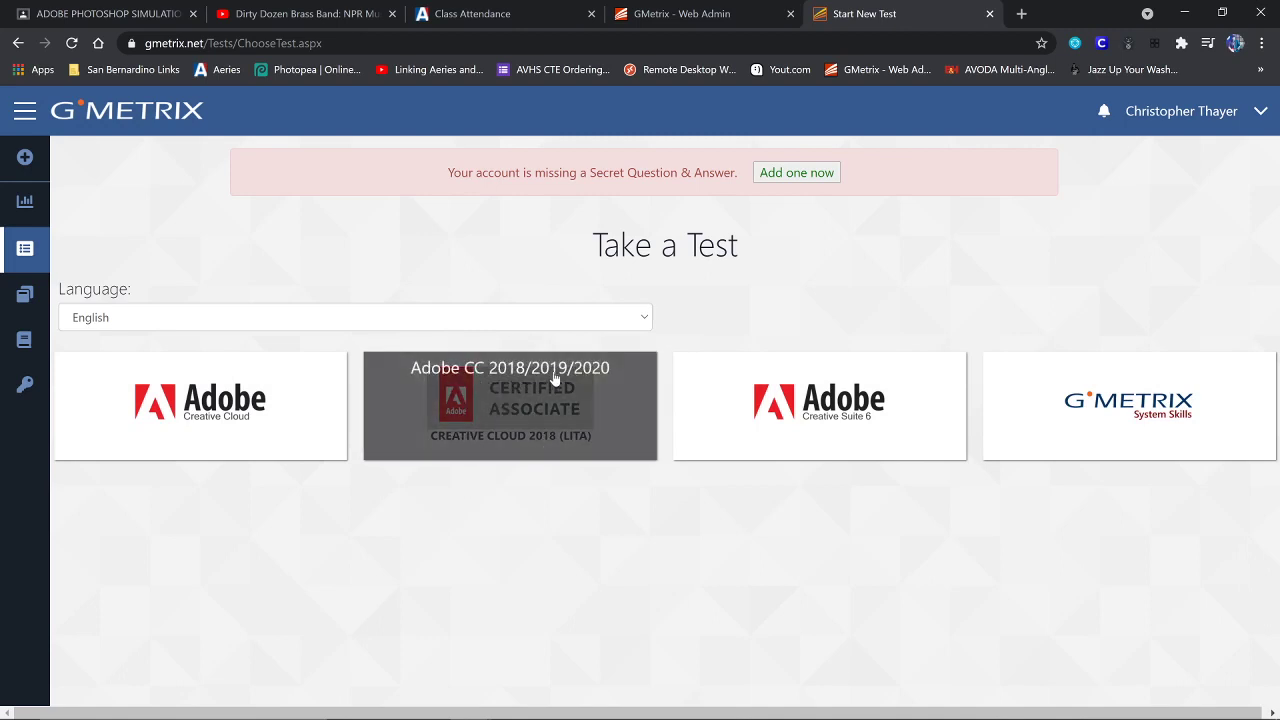
pyautogui.click(509, 405)
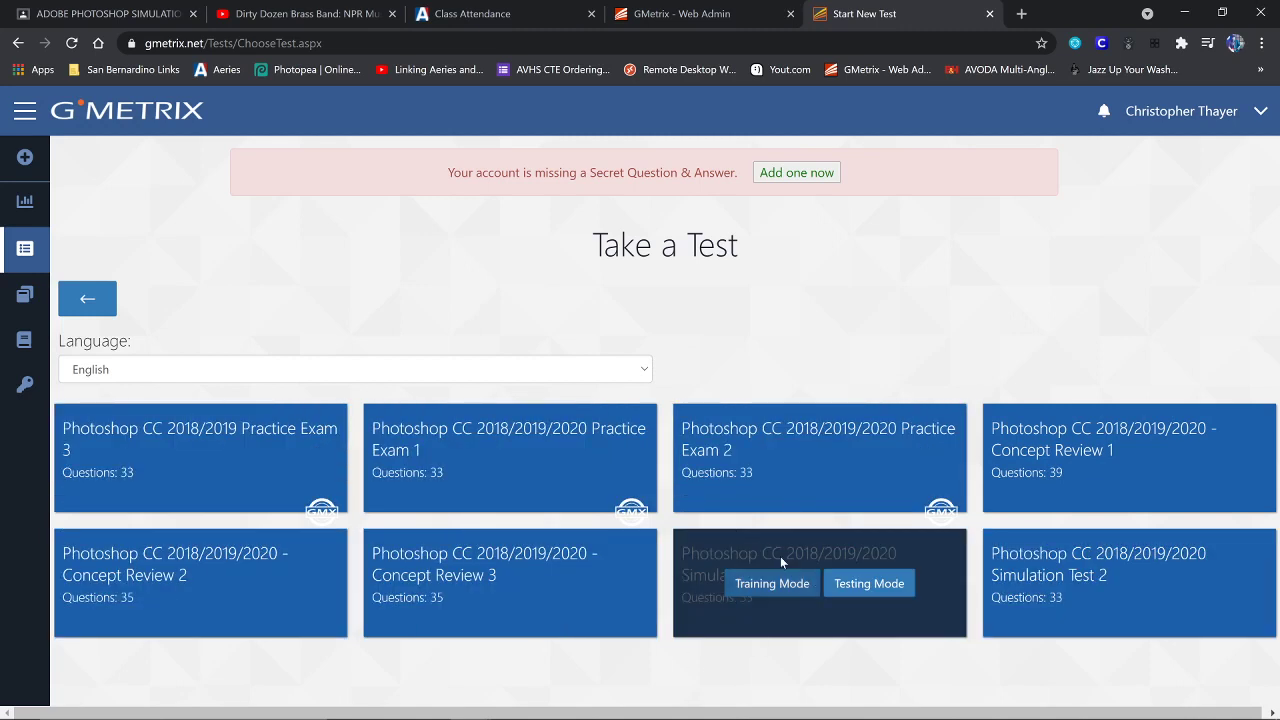
pyautogui.moveTo(771, 583)
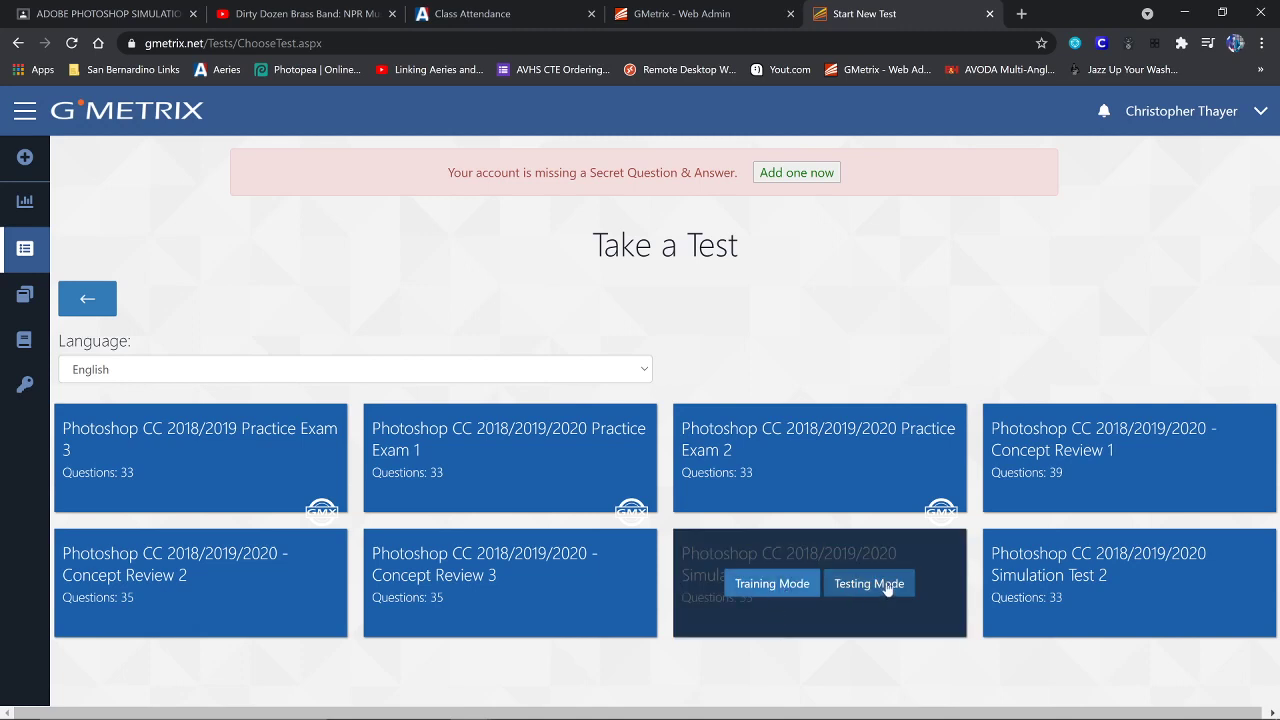
pyautogui.moveTo(898, 231)
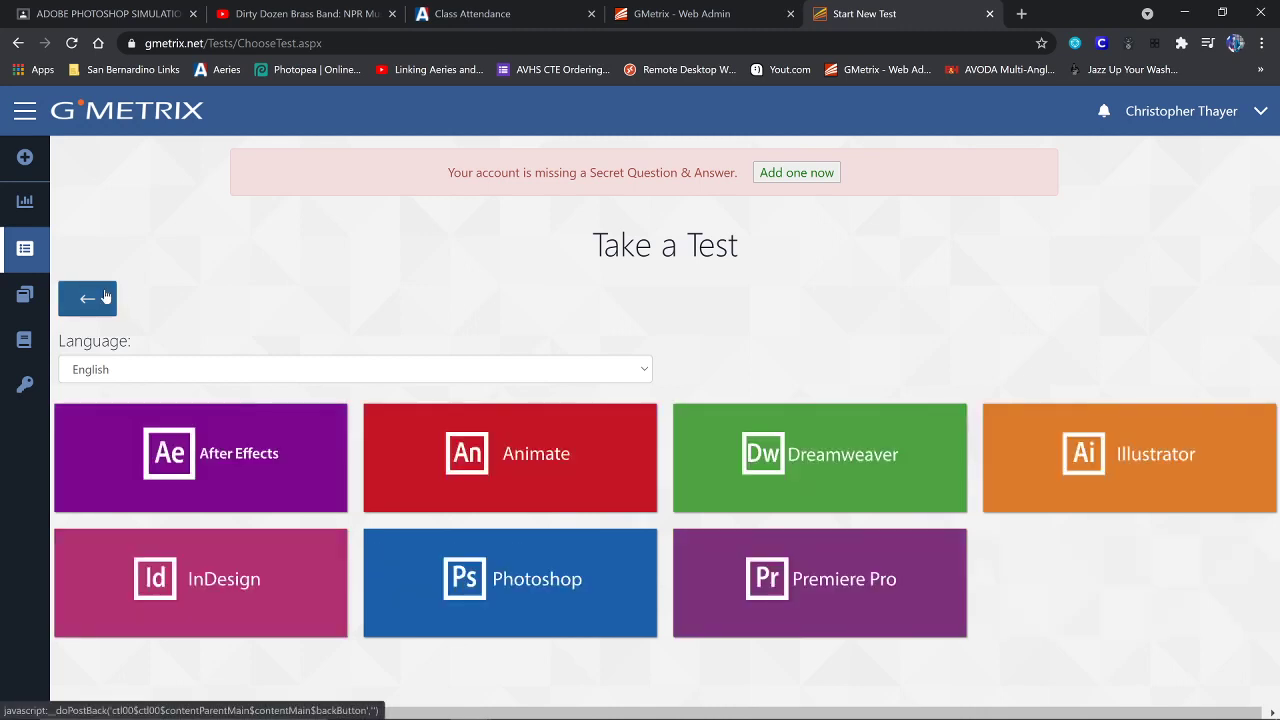
# Step: Go back to test categories, return to the dashboard, and expand Tests
pyautogui.click(87, 298)
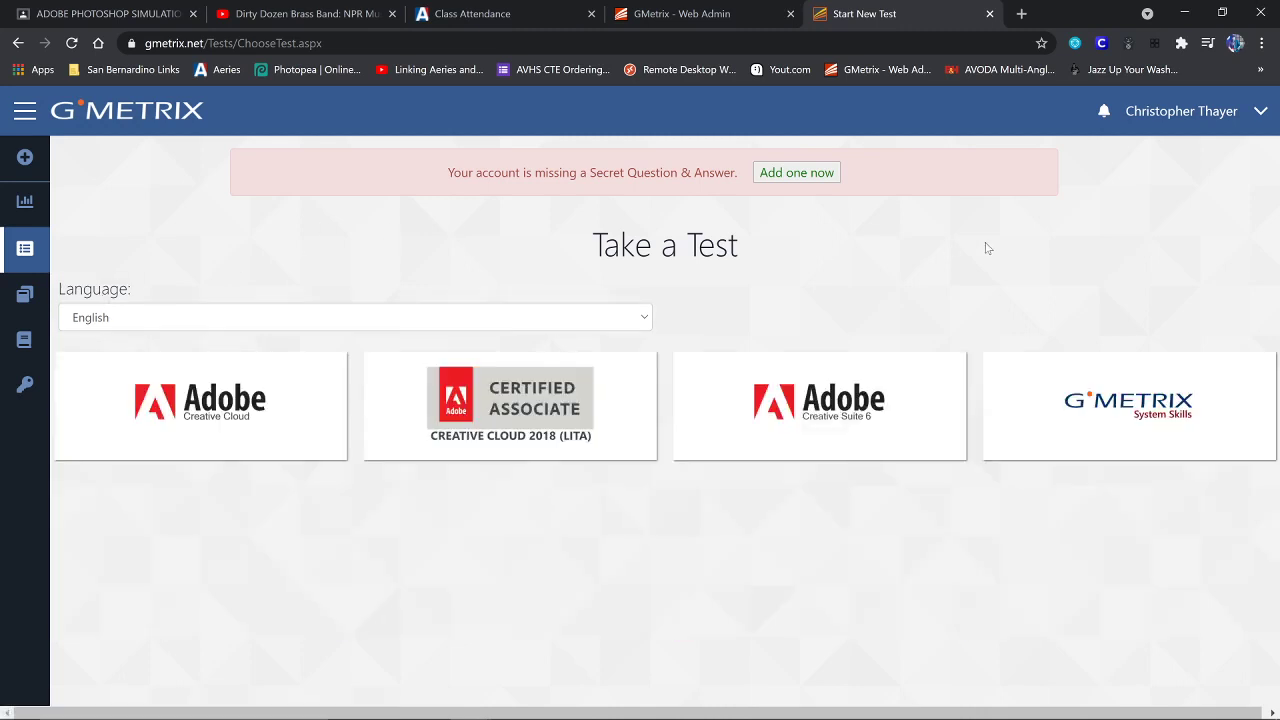
pyautogui.moveTo(250, 271)
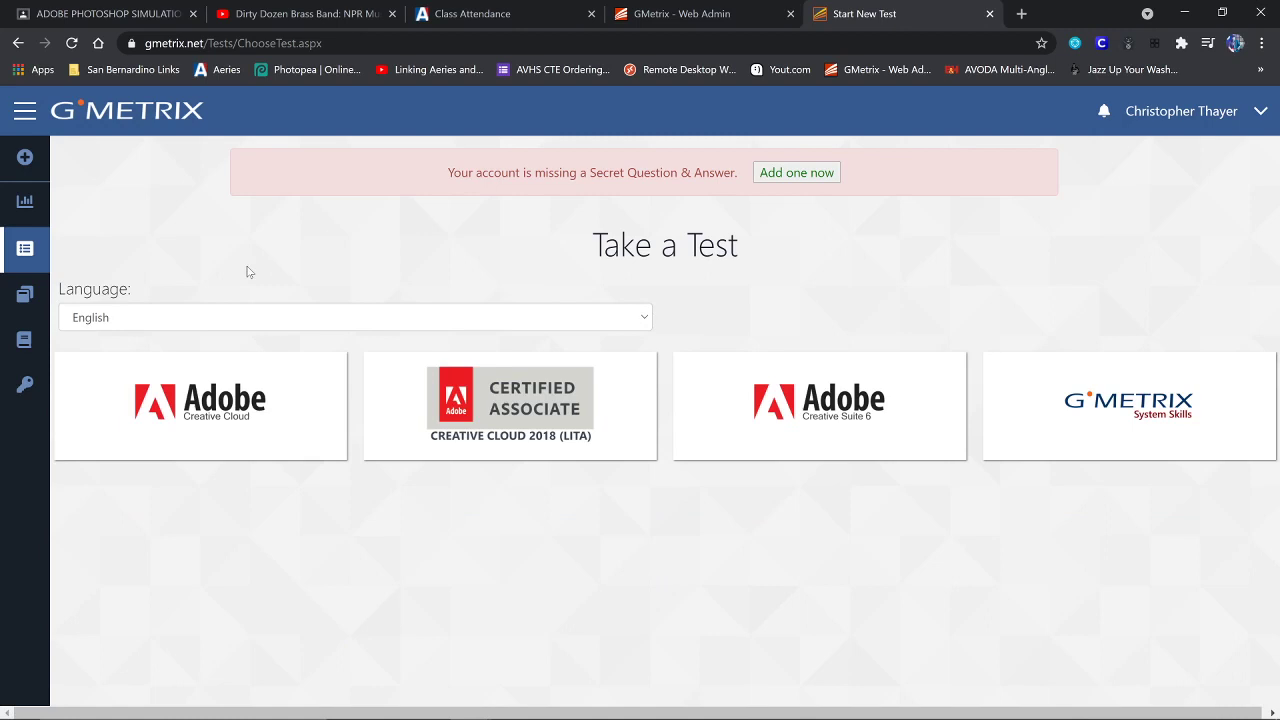
pyautogui.moveTo(307, 236)
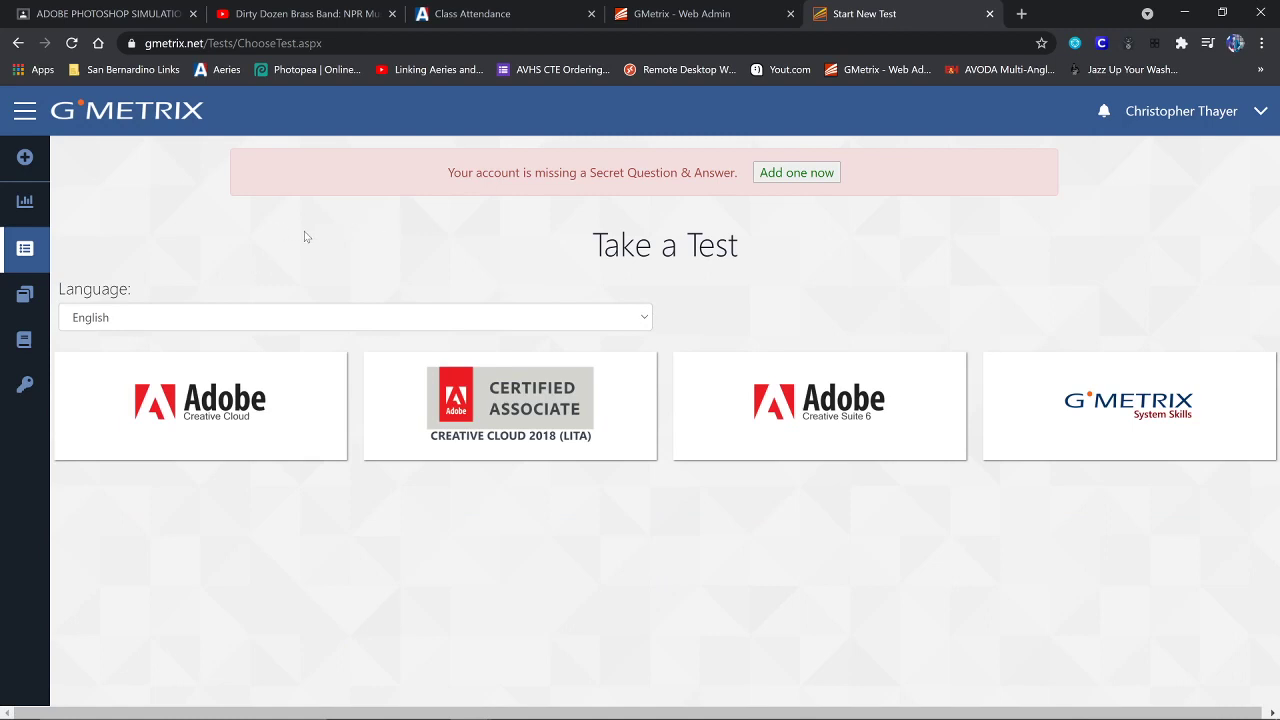
pyautogui.moveTo(543, 267)
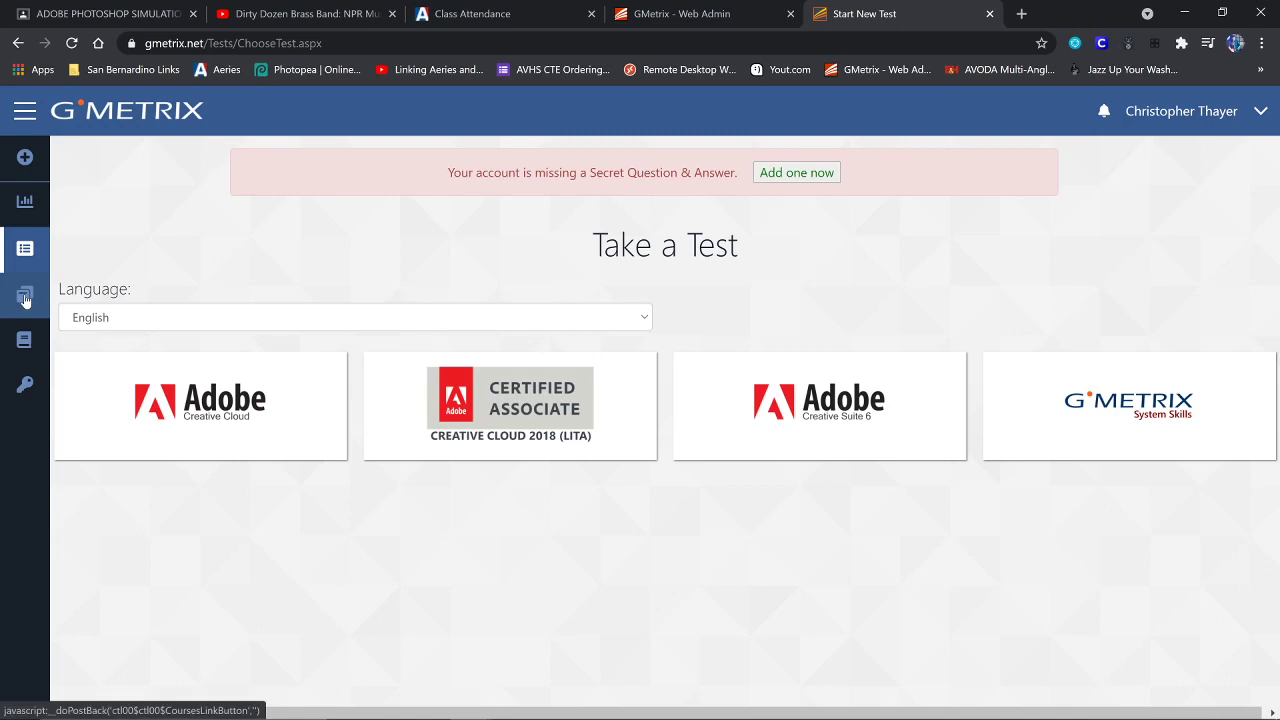
pyautogui.click(25, 296)
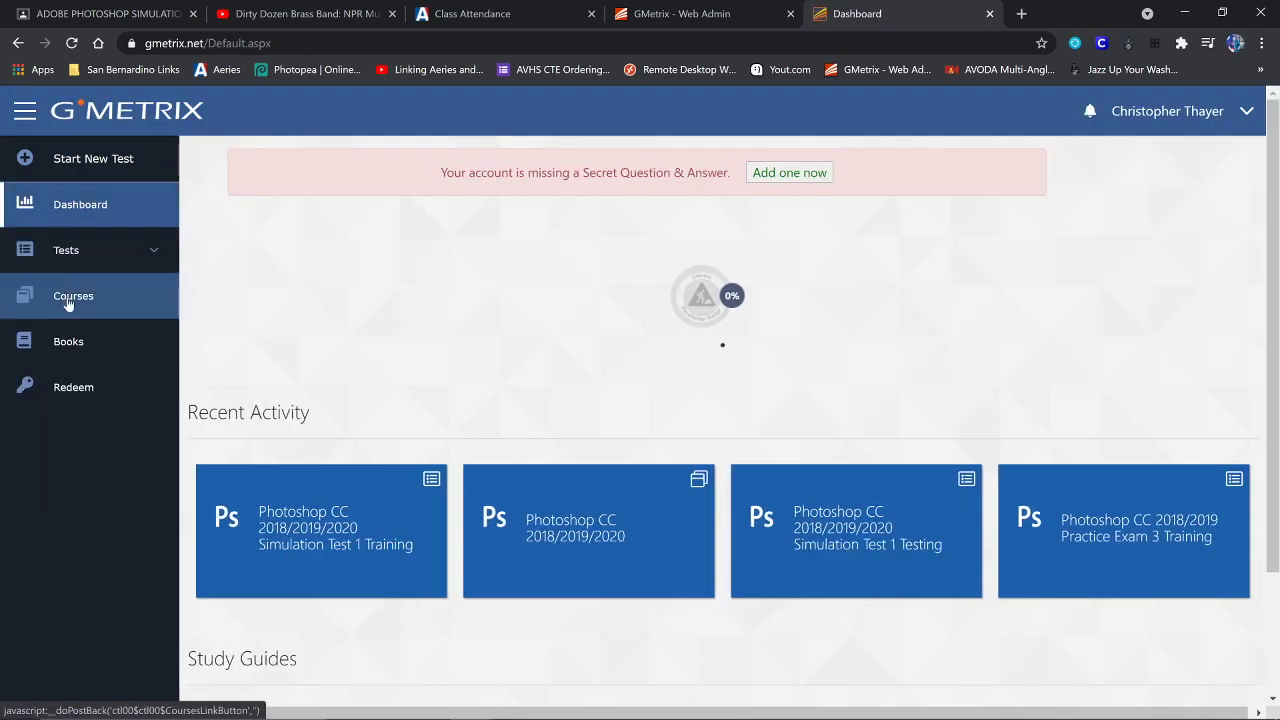
pyautogui.click(66, 250)
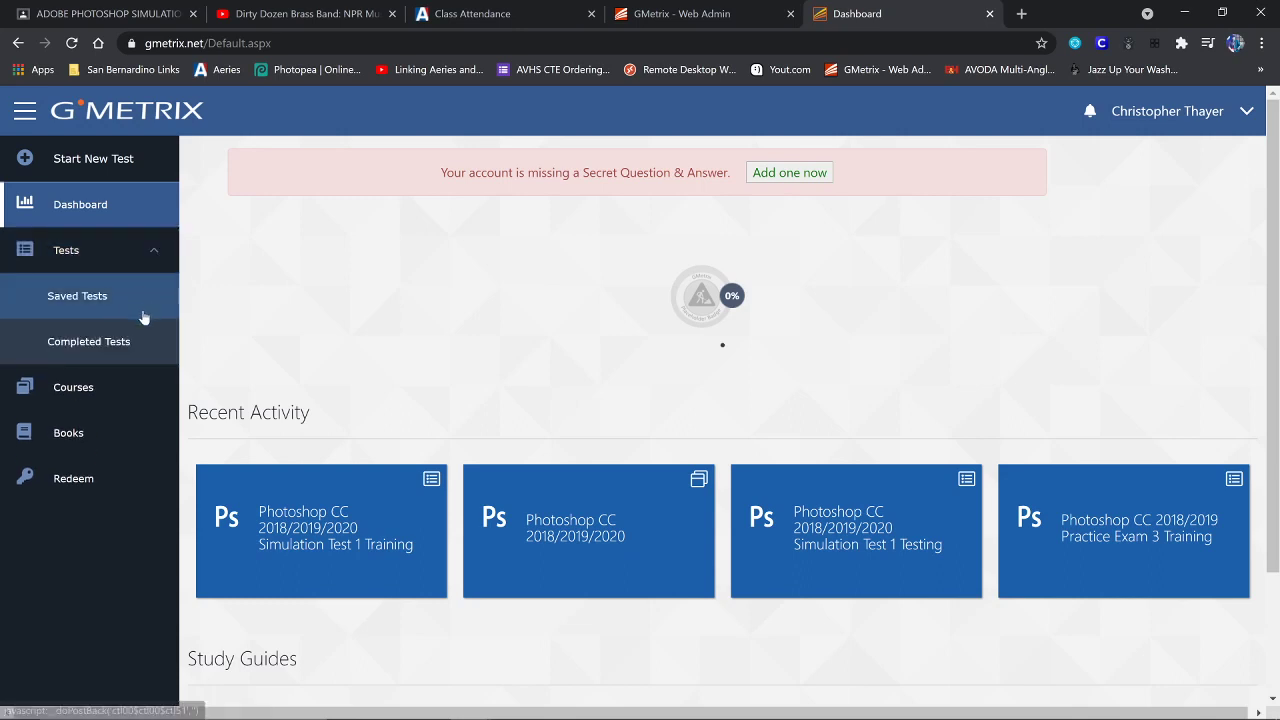
# Step: Reopen the completed Photoshop Simulation Test 1 Training from Completed Tests for review
pyautogui.click(88, 341)
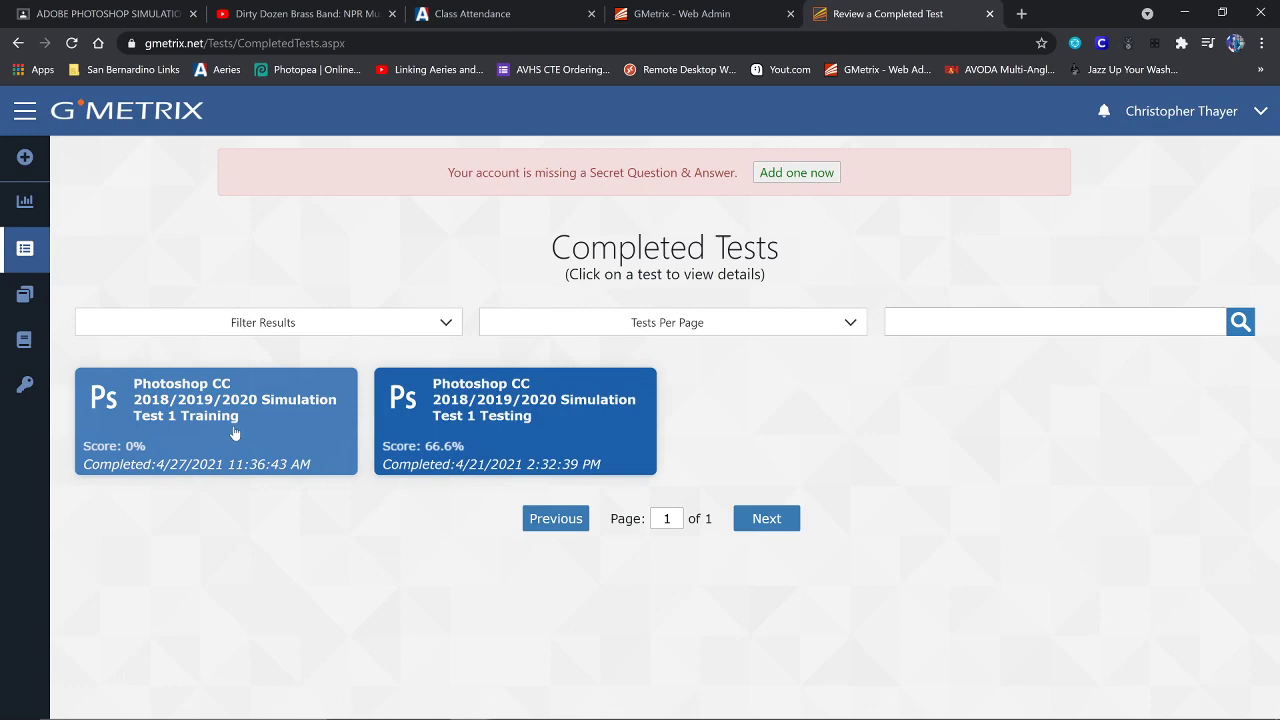
pyautogui.click(216, 421)
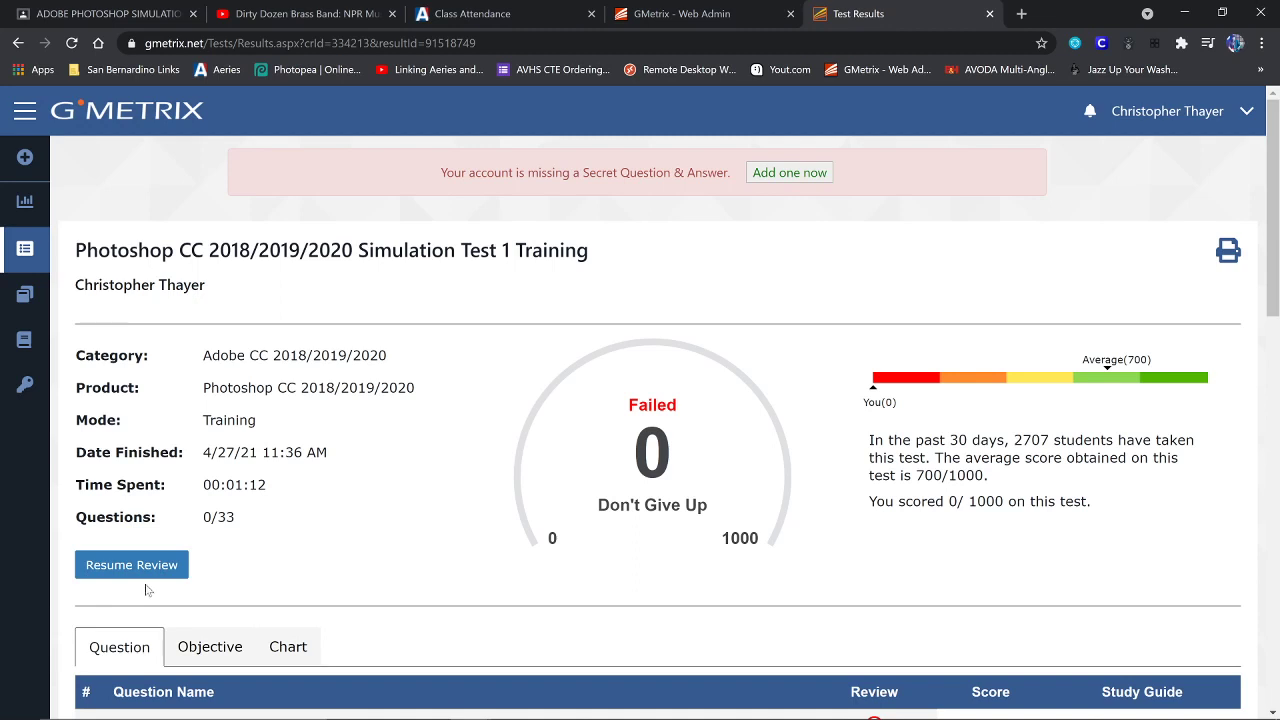
pyautogui.click(131, 564)
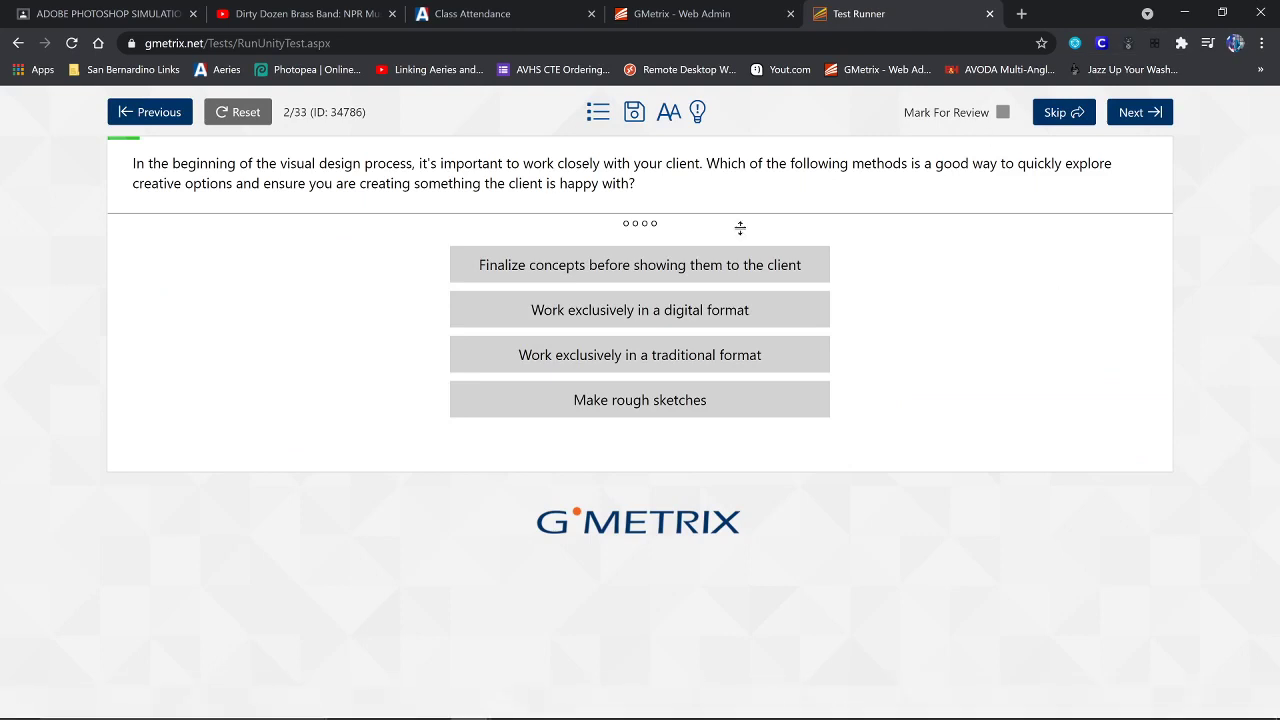
# Step: Change question 2's answer from finalizing concepts to Make rough sketches, then advance to question 3
pyautogui.click(640, 309)
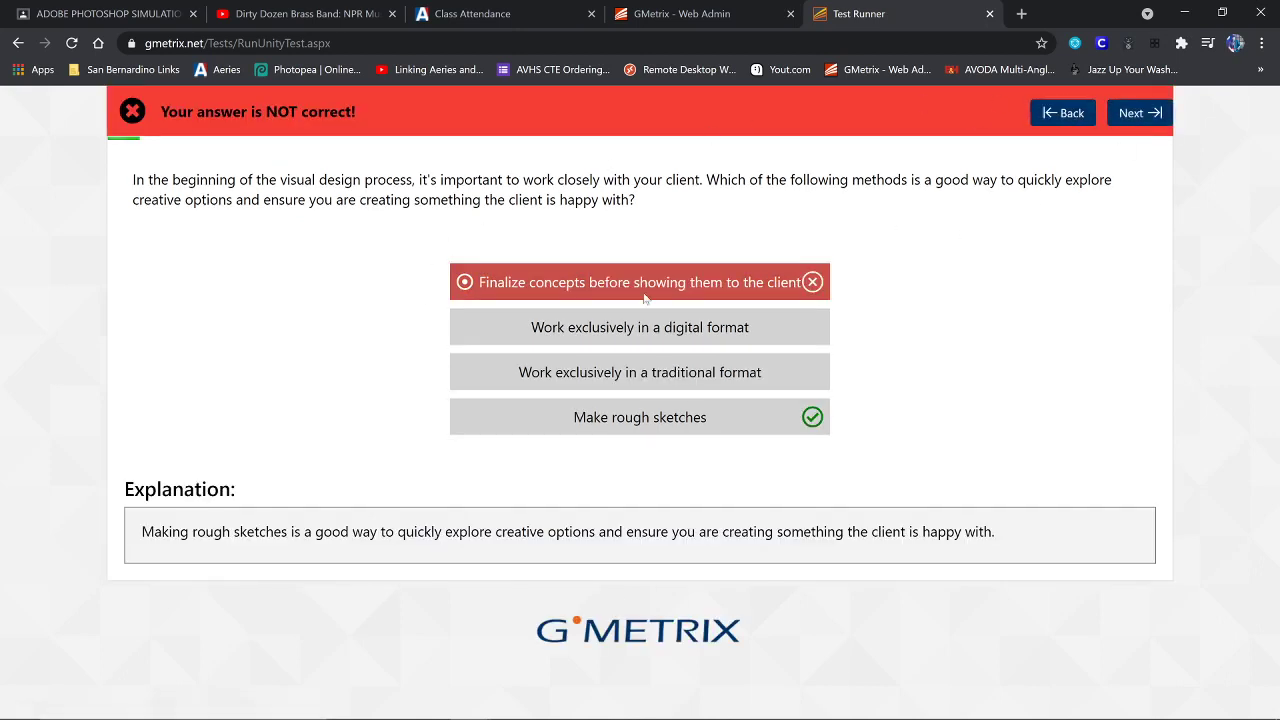
pyautogui.moveTo(645, 424)
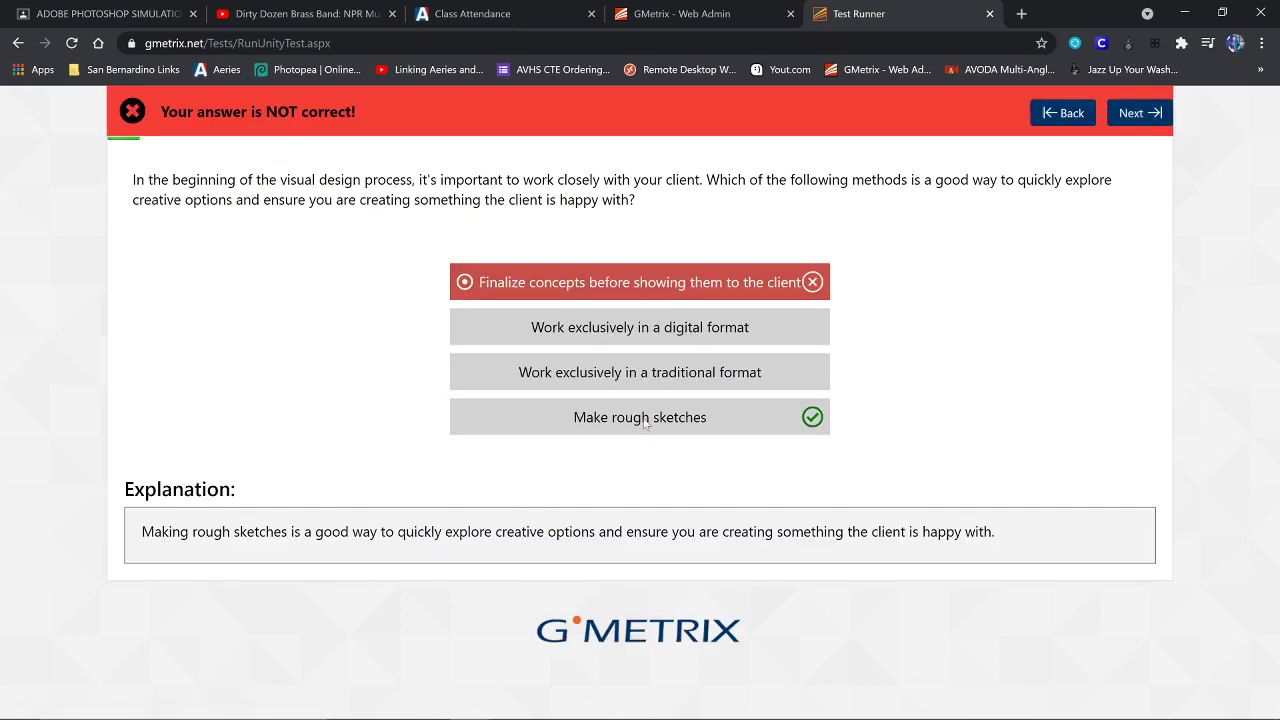
pyautogui.moveTo(866, 519)
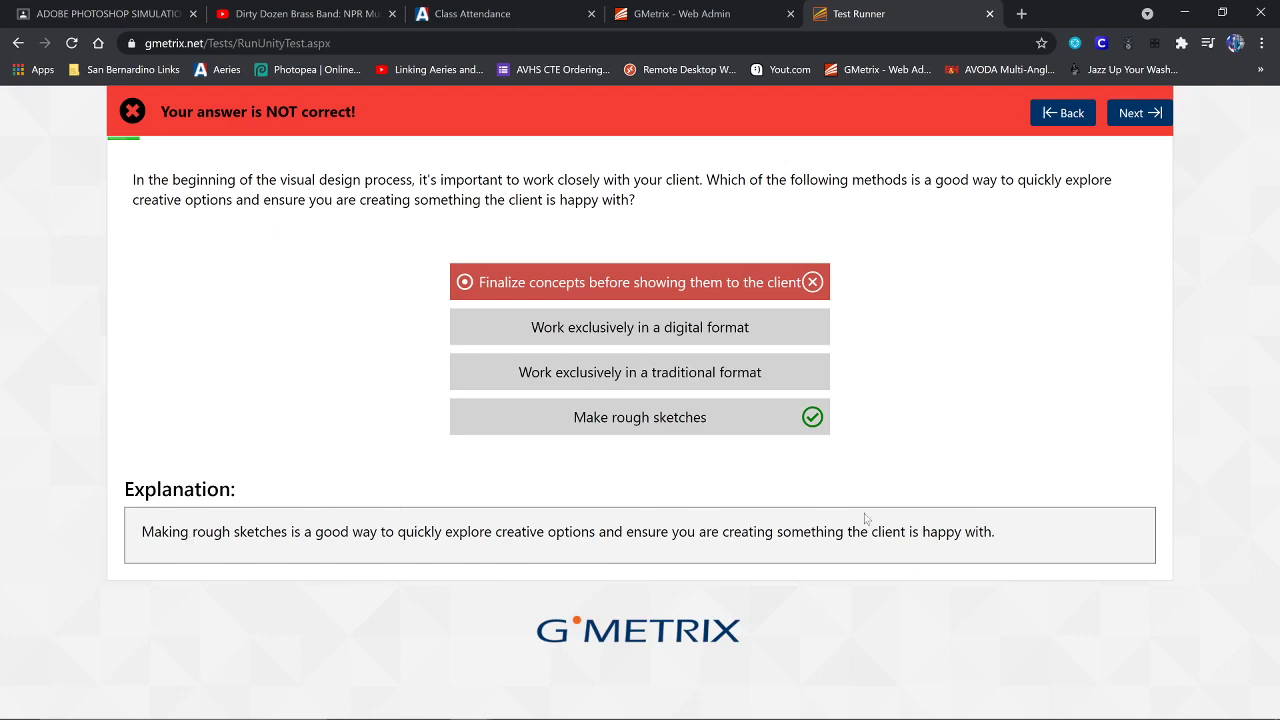
pyautogui.moveTo(146, 126)
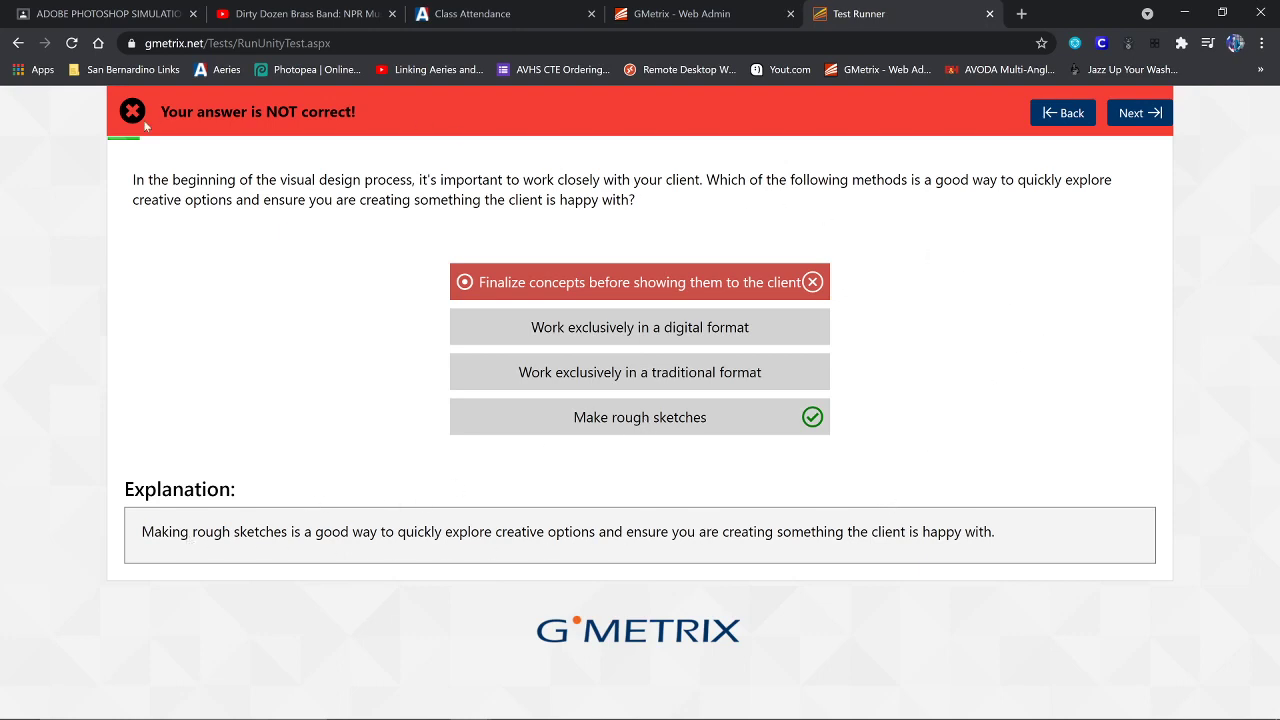
pyautogui.moveTo(740, 80)
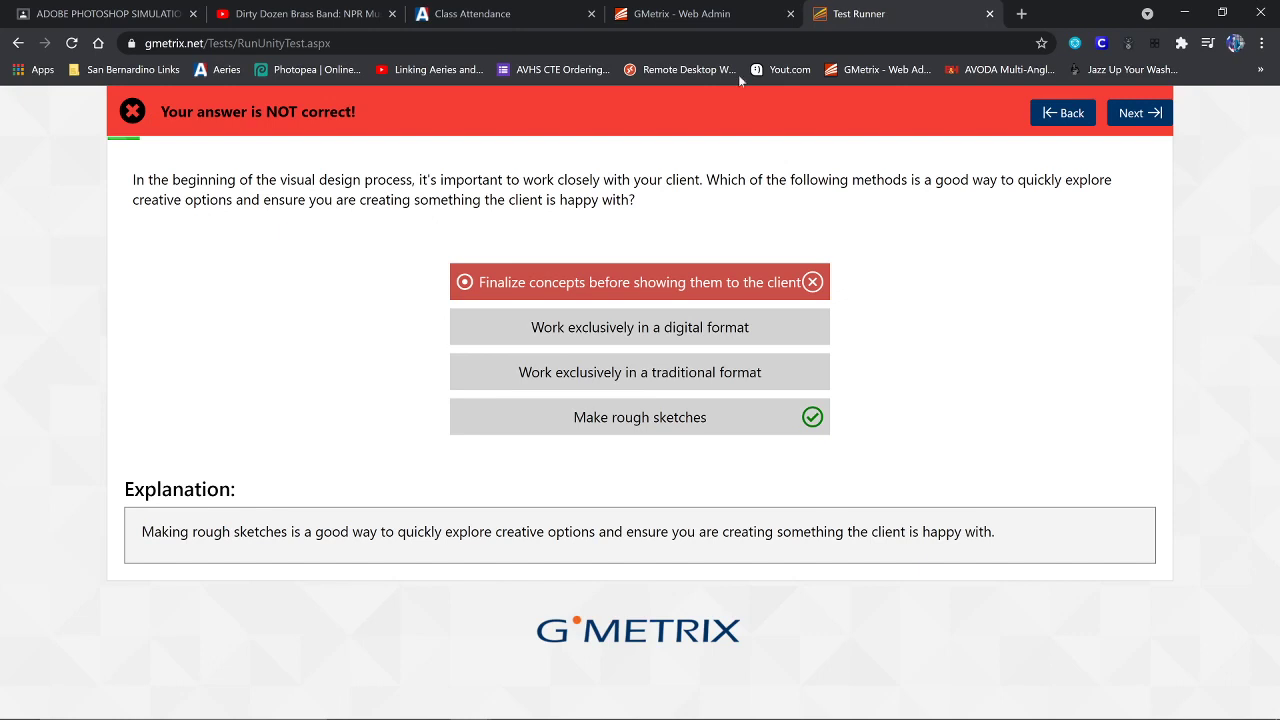
pyautogui.click(1062, 112)
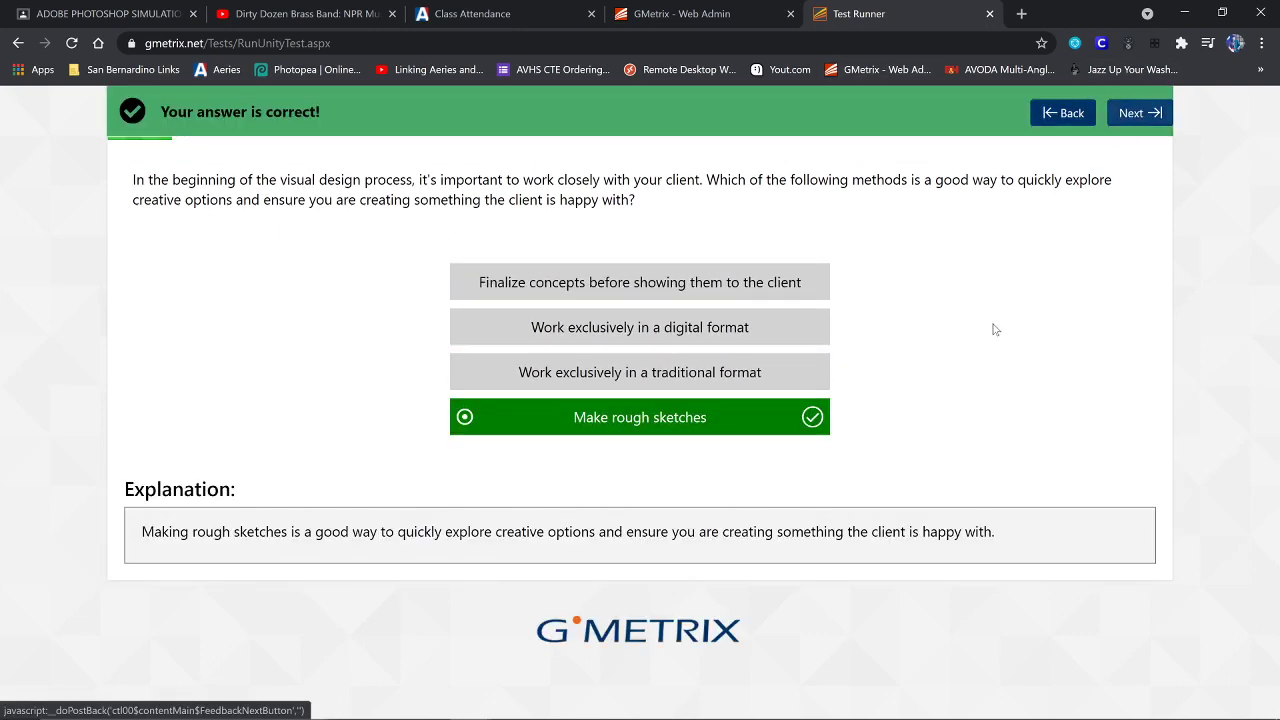
pyautogui.click(1138, 112)
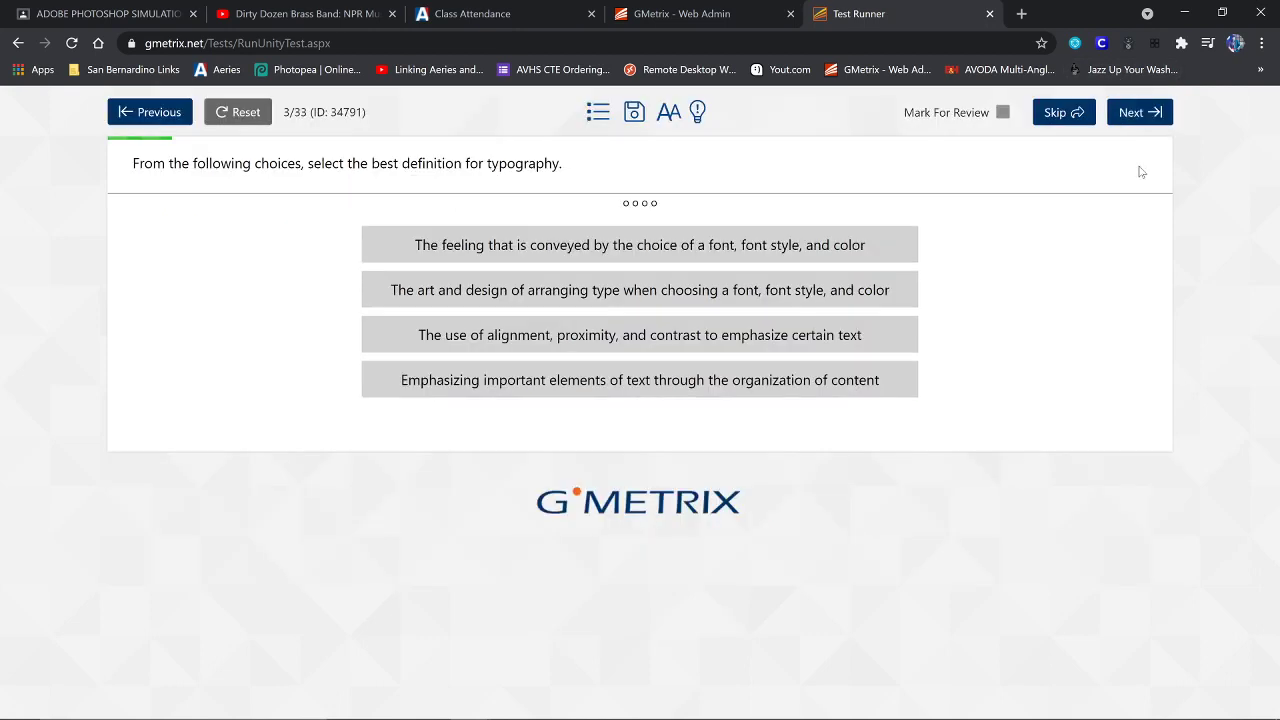
pyautogui.moveTo(1186, 12)
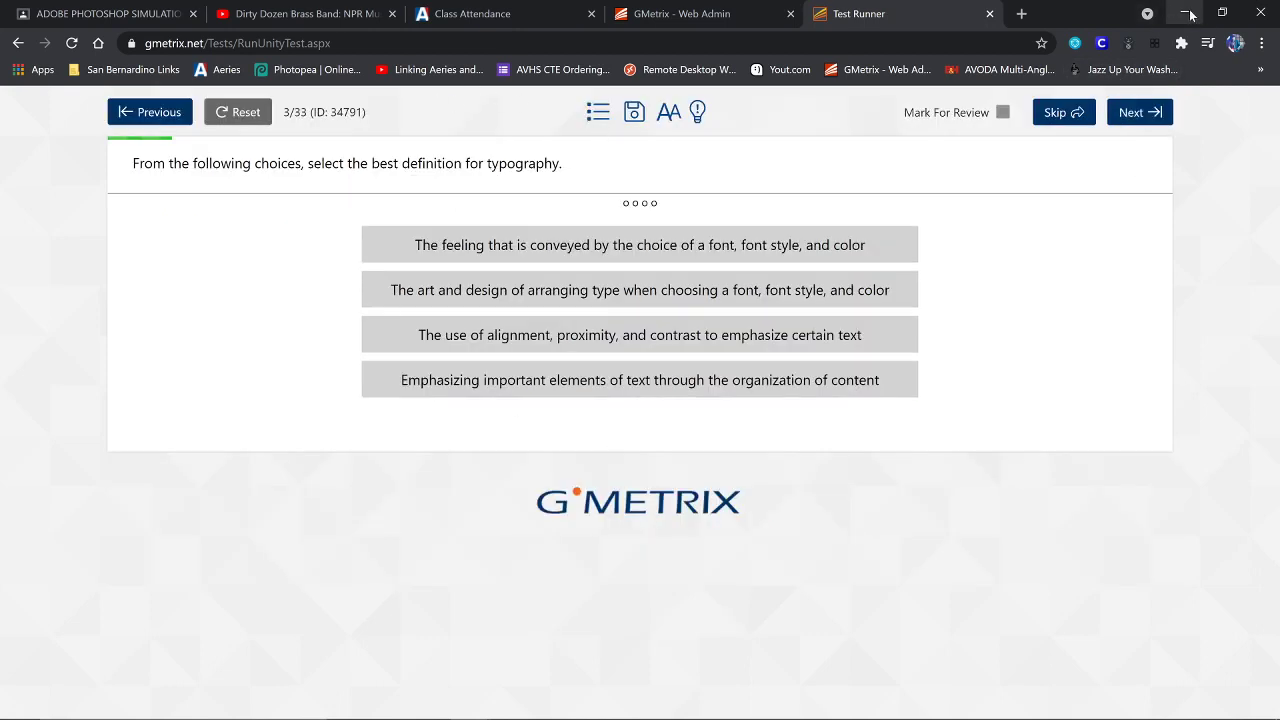